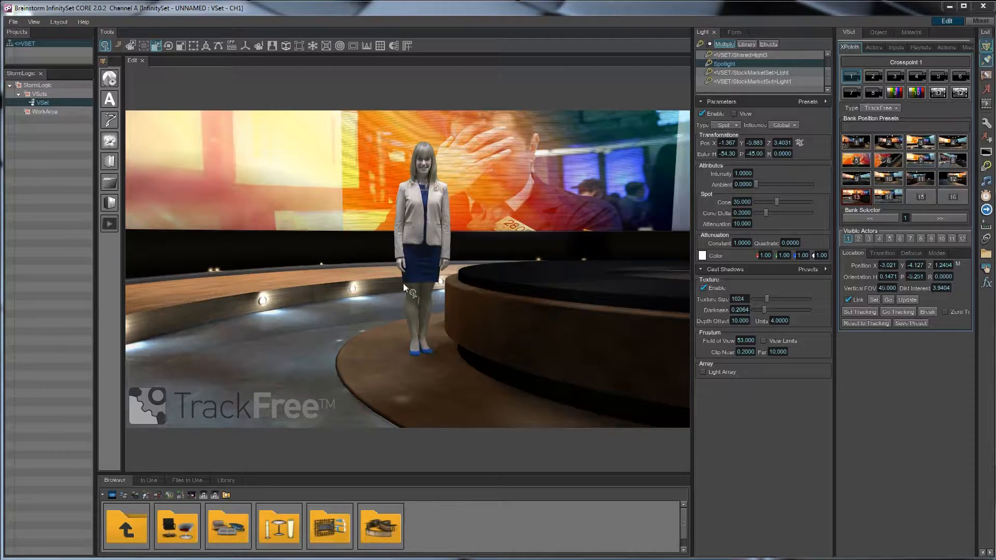
mouse_move(425, 314)
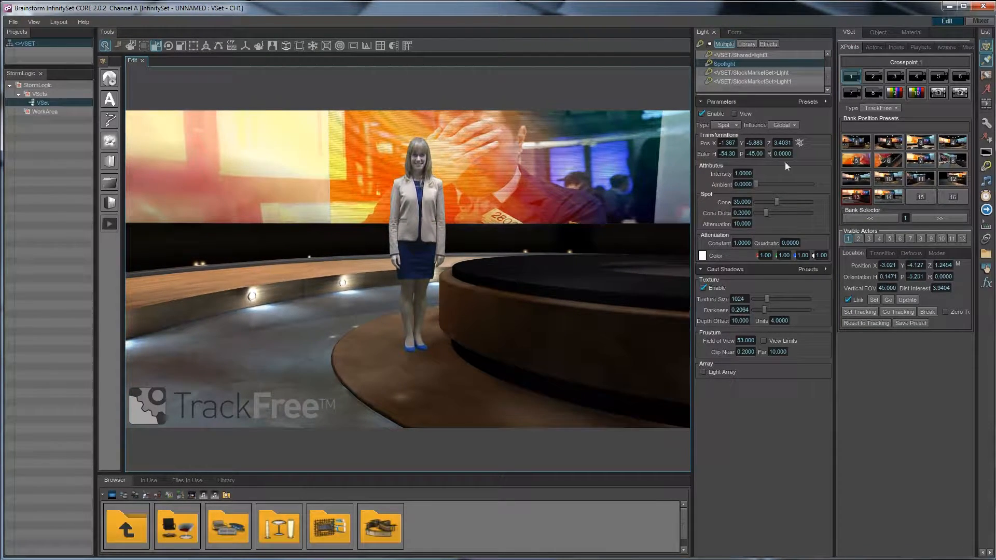
Show the Input 2 properties for the talent's video source in the VSet panel
left_click(896, 47)
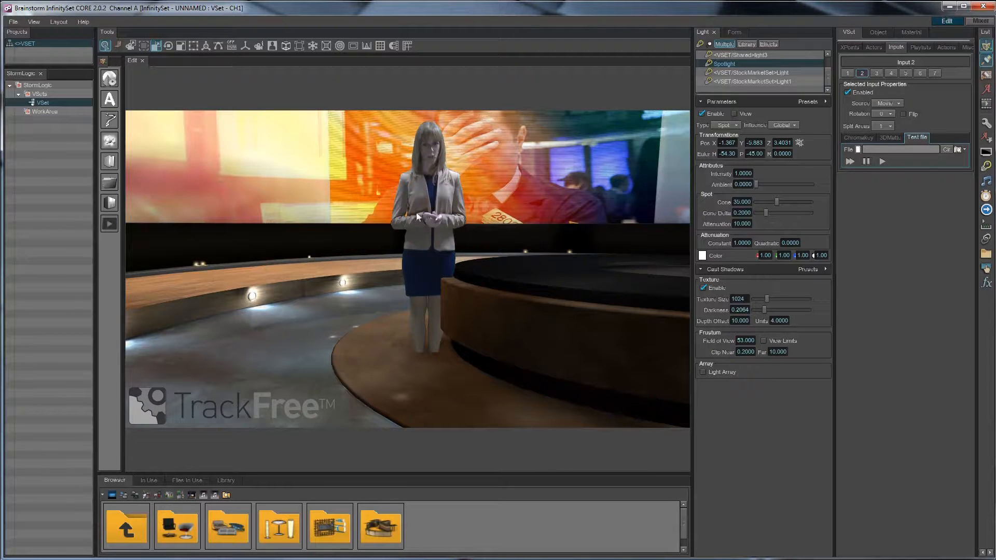
mouse_move(415, 349)
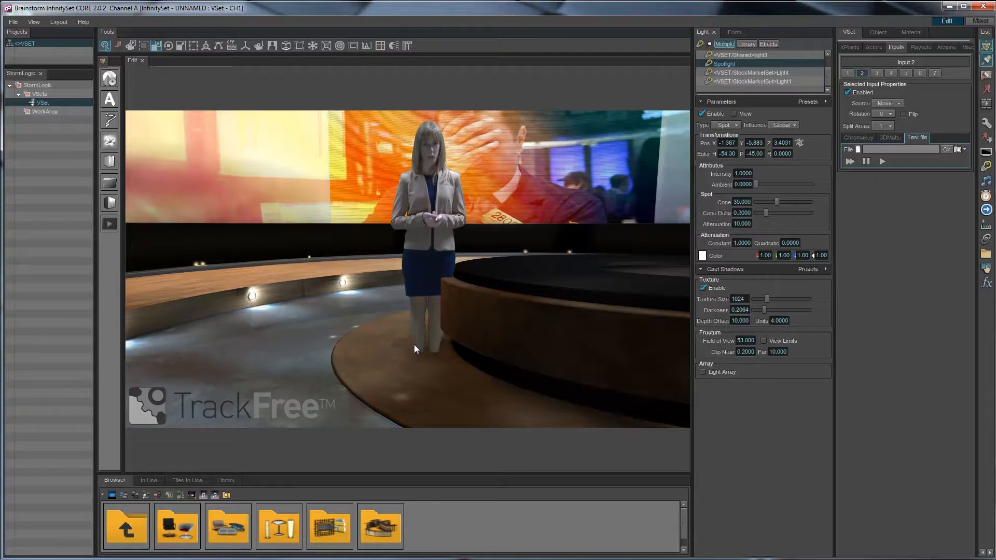
Set the Input 2 chroma key Type to Off to reveal the green backdrop
left_click(857, 136)
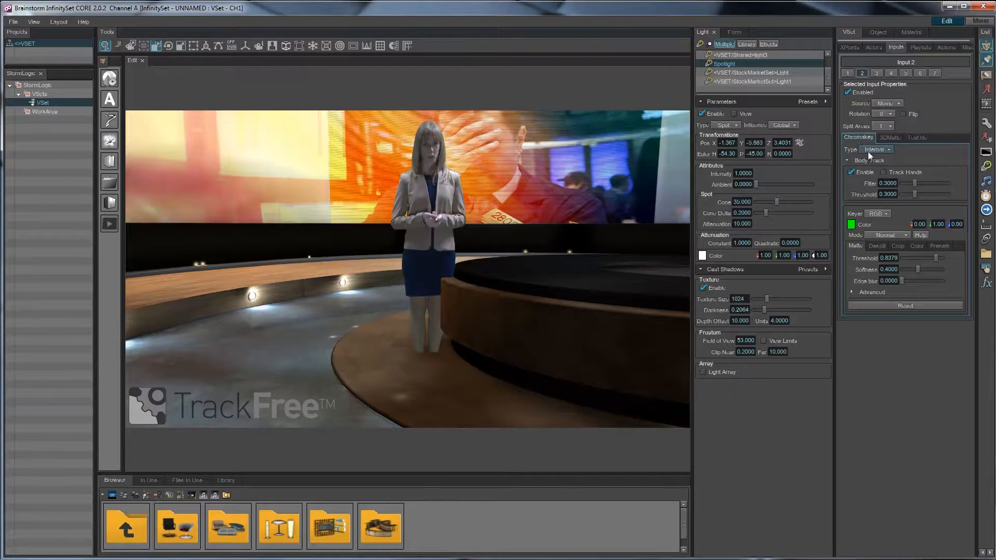
left_click(888, 150)
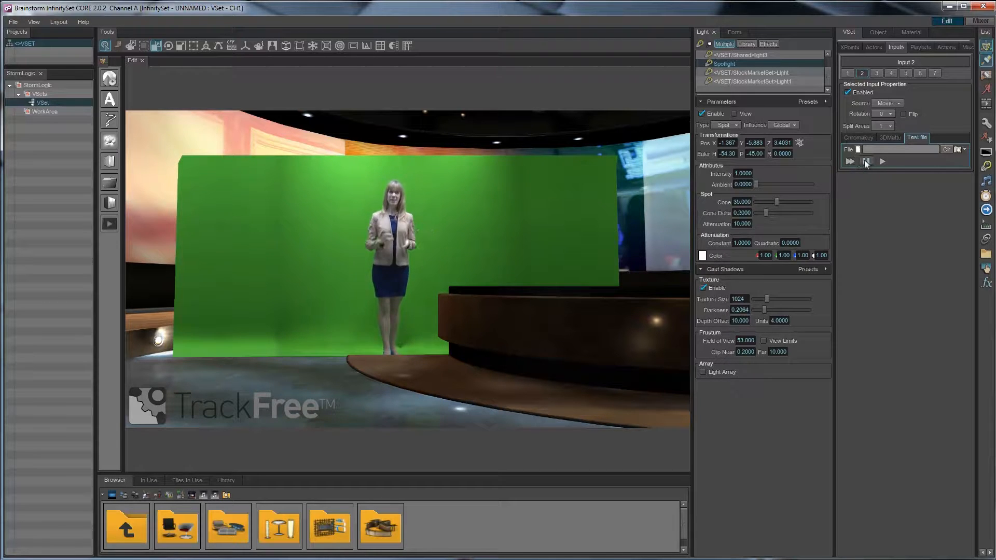
Stop the talent clip and set the chroma key Type back to Internal
left_click(882, 161)
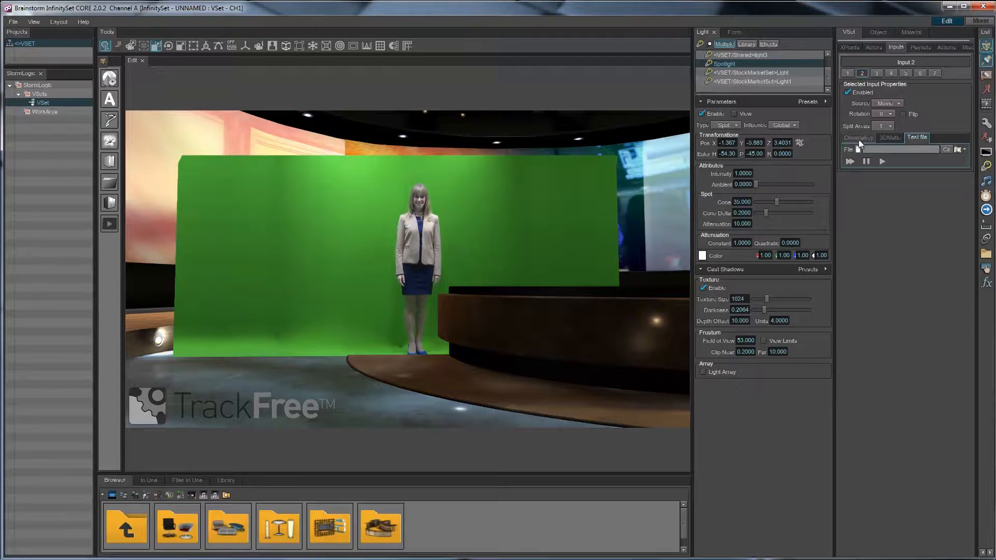
left_click(858, 137)
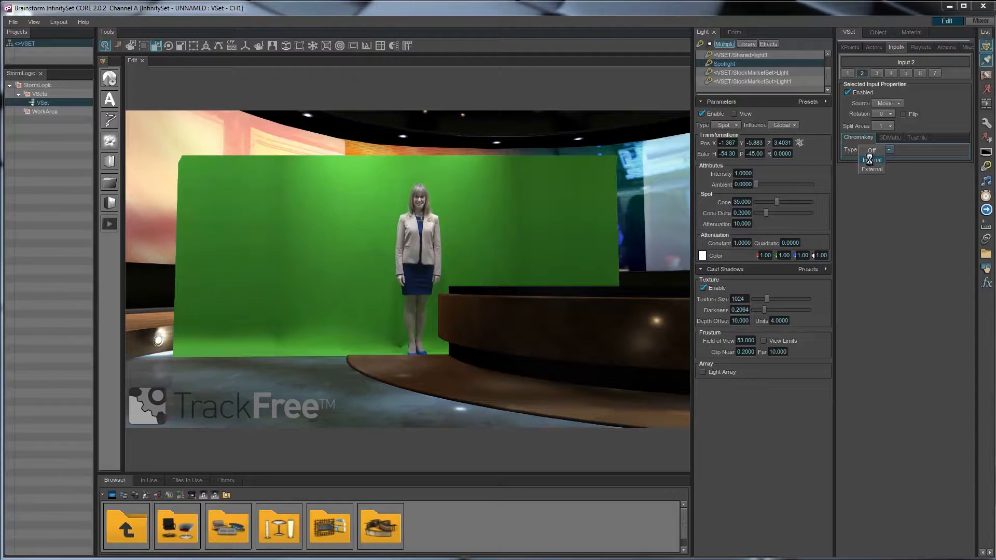
left_click(871, 159)
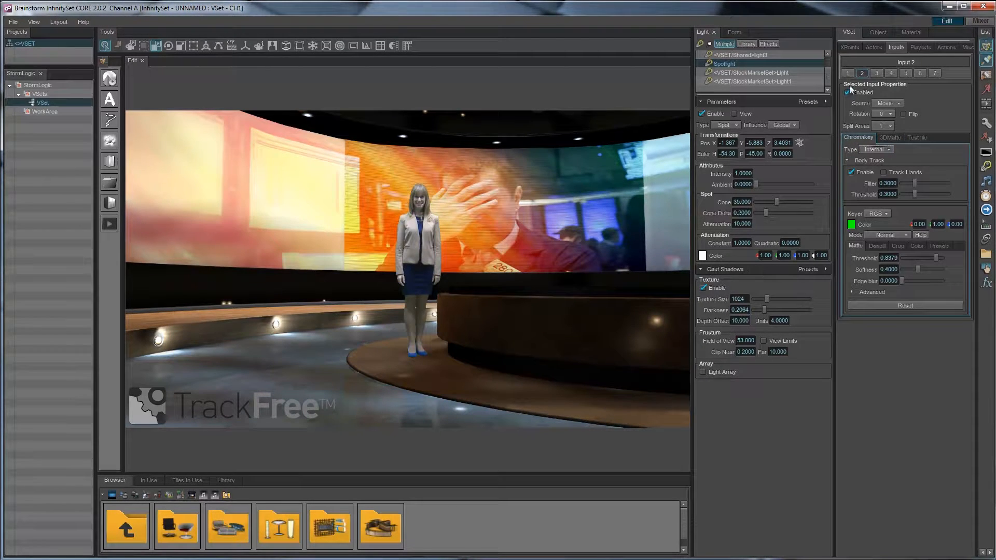
left_click(849, 48)
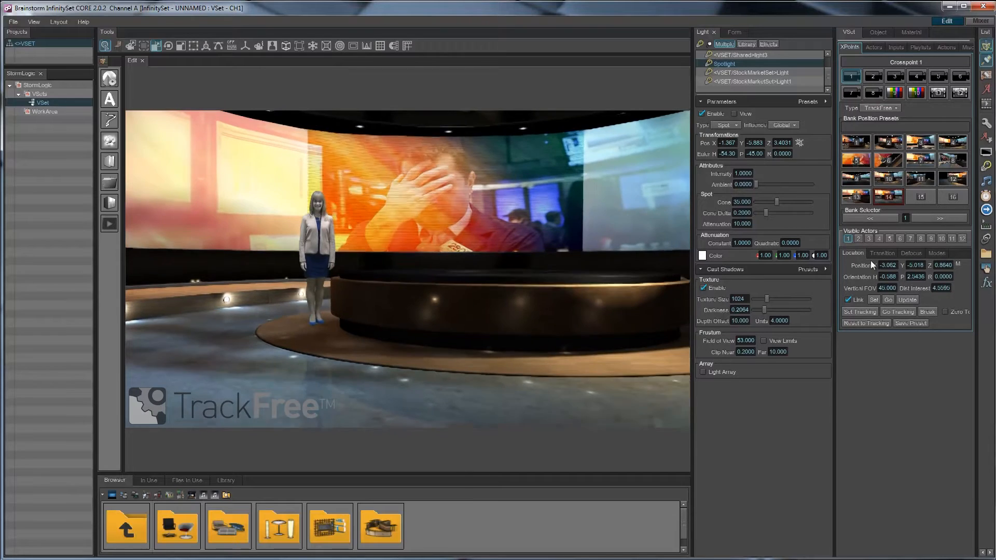
Select the centred front camera preset and enable Feet Shadow for Actor 2
left_click(849, 238)
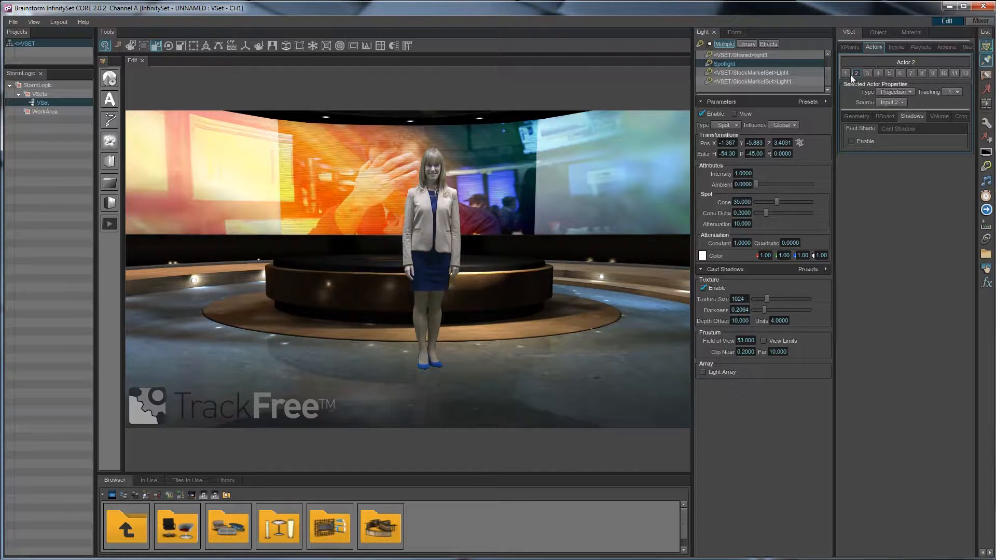
left_click(845, 72)
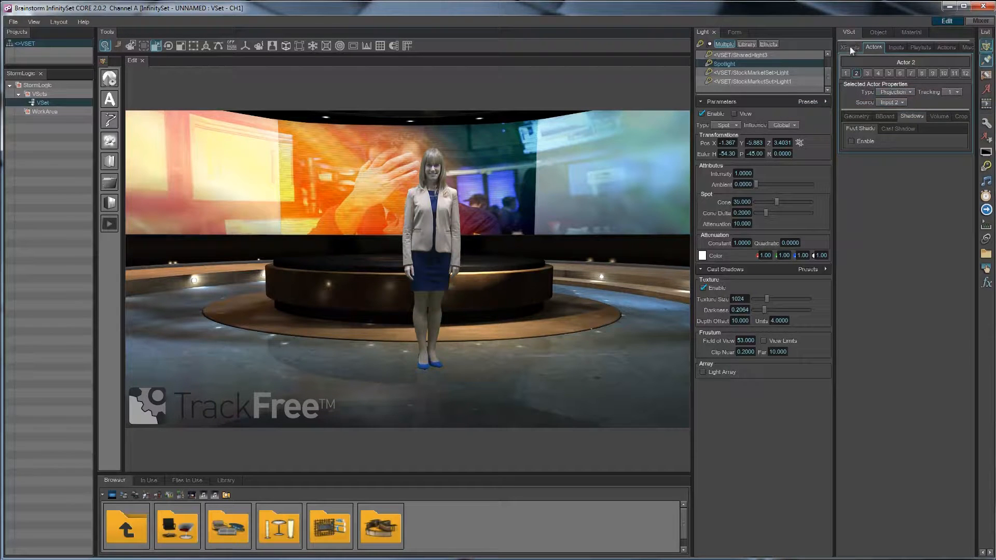
left_click(849, 47)
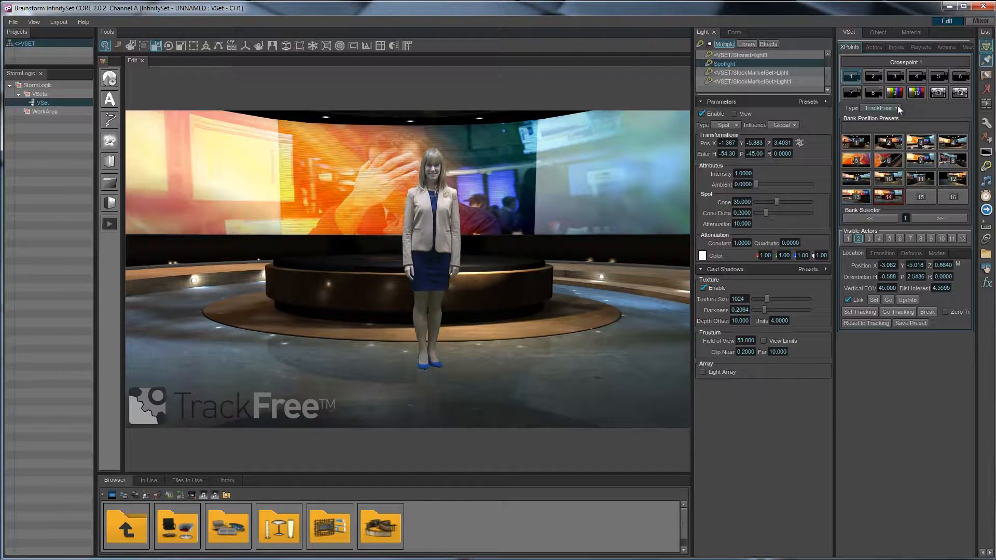
left_click(873, 48)
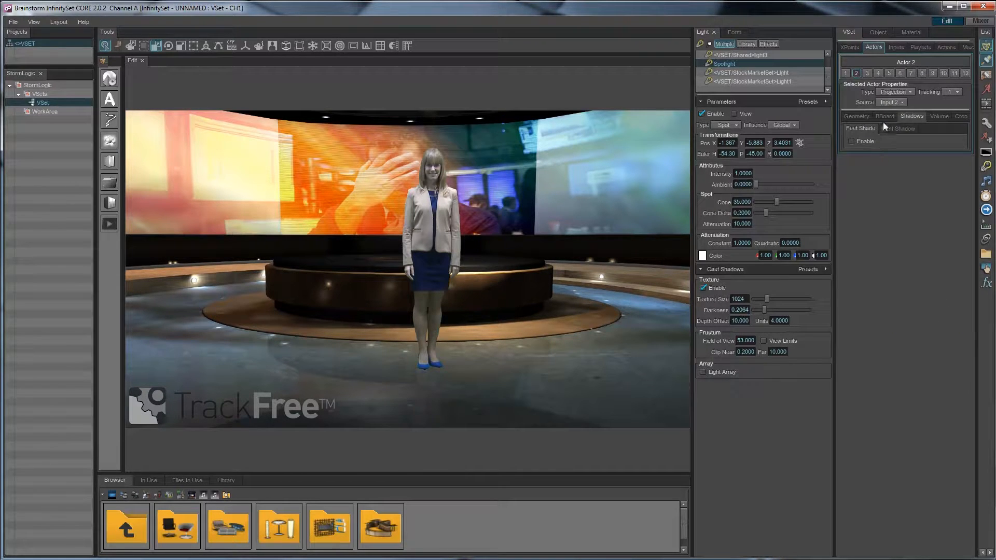
left_click(859, 128)
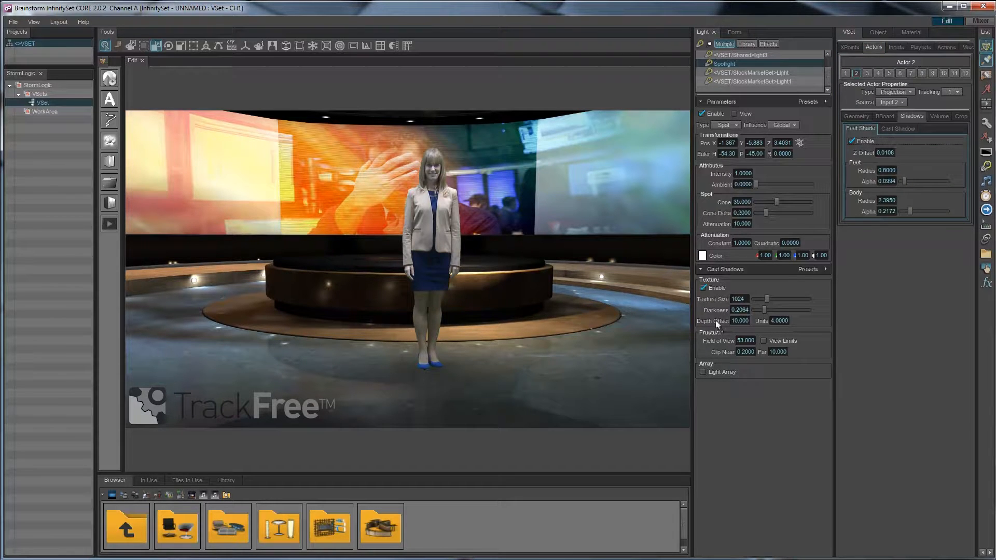
Enable the Shadow option under Actor 2's Cast Shadow settings
left_click(898, 128)
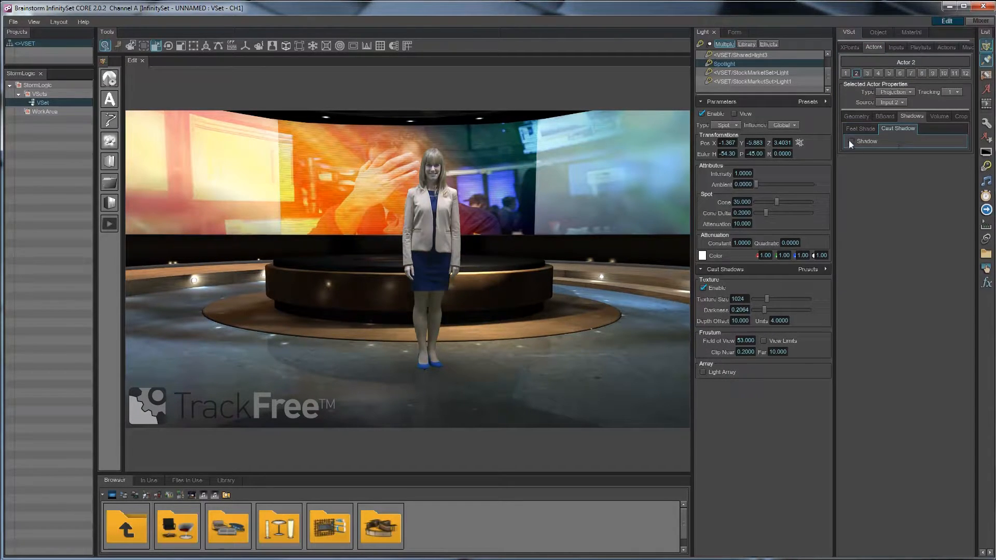
left_click(852, 141)
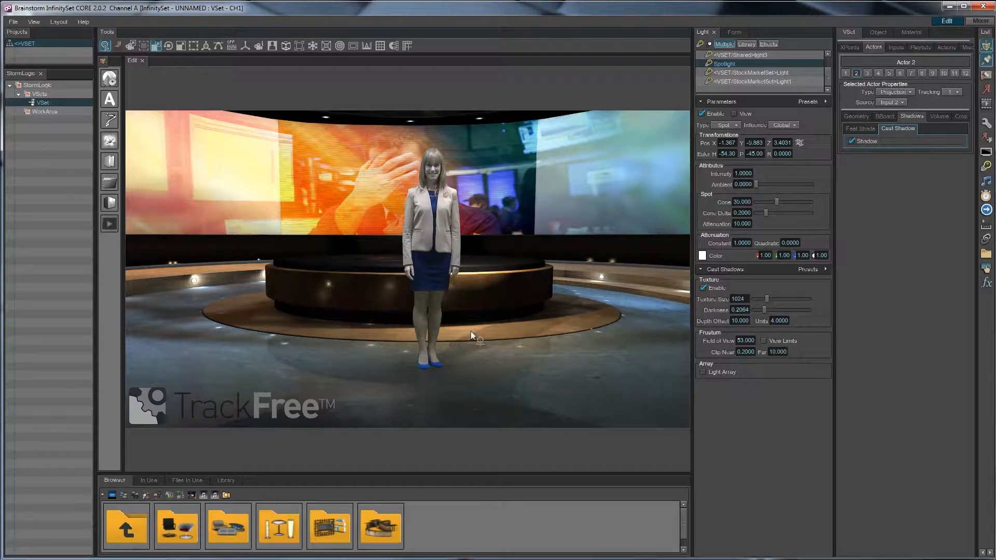
mouse_move(451, 150)
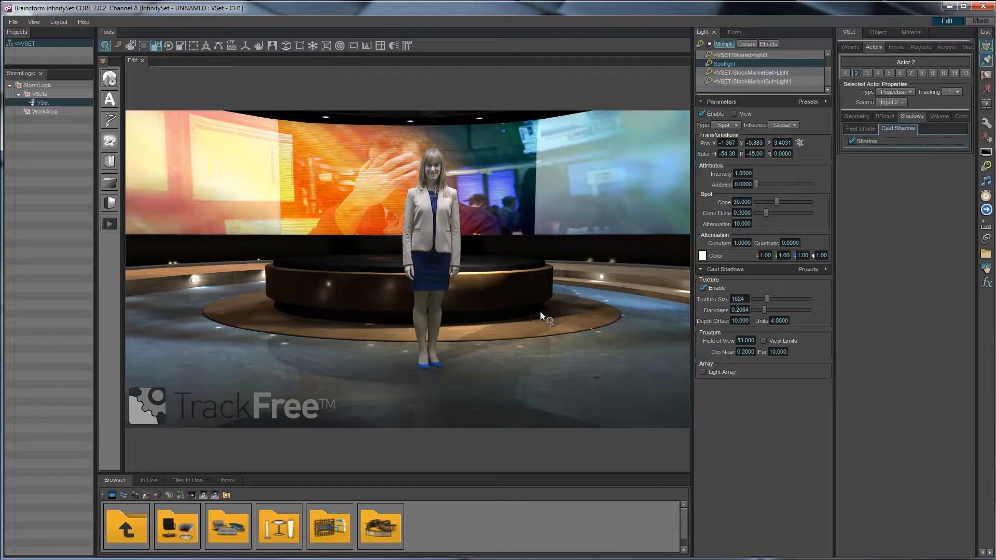
mouse_move(579, 393)
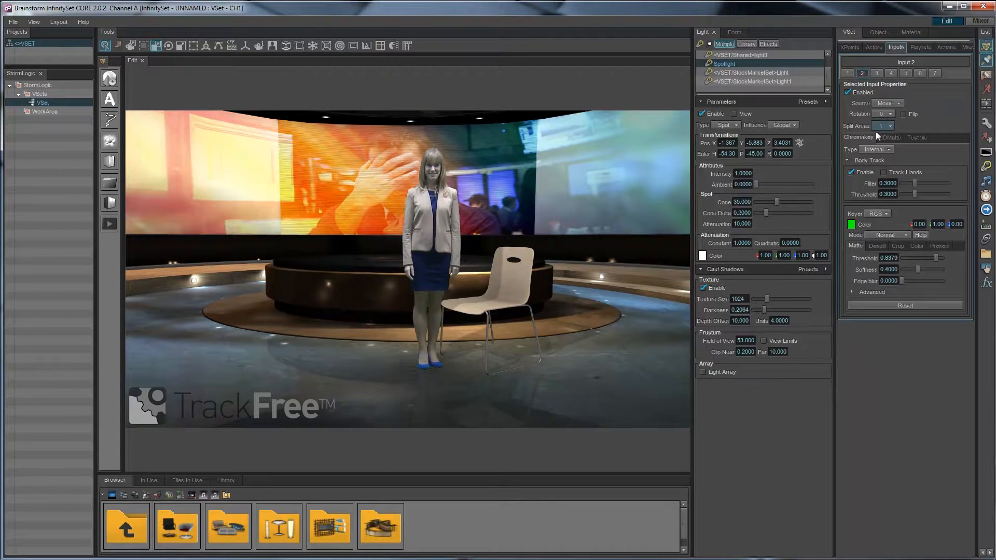
Play the talent's test file, then pause it mid-gesture beside the chair
left_click(917, 137)
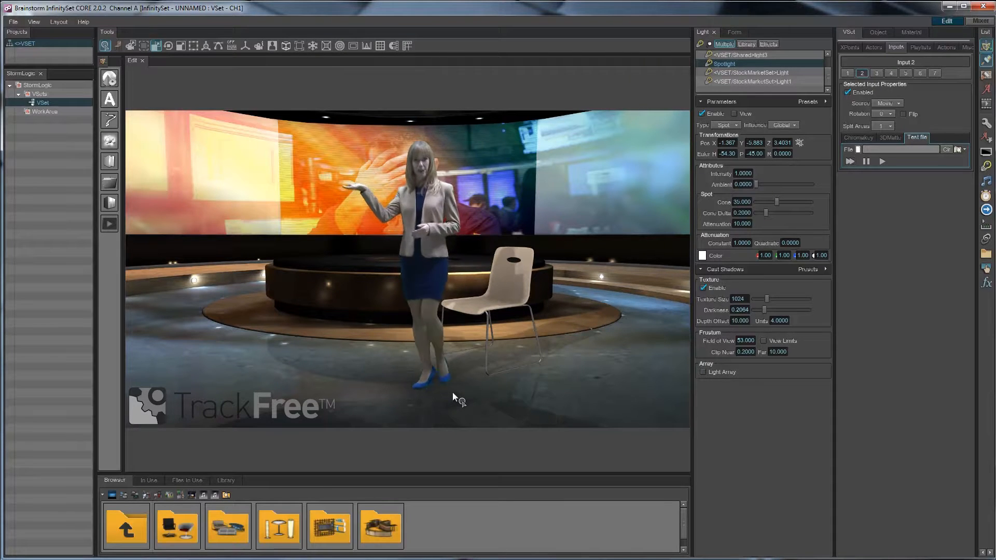
left_click(866, 161)
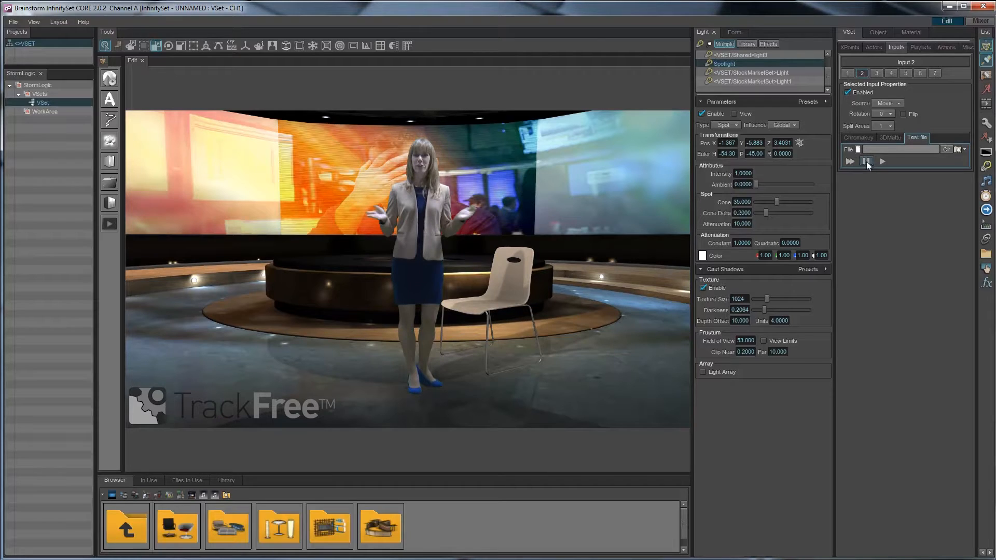
left_click(865, 161)
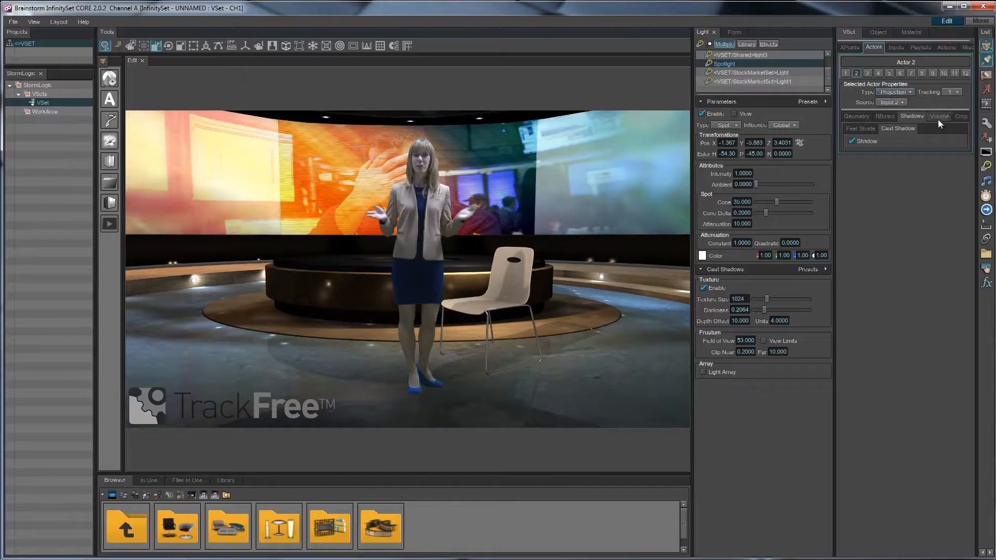
Set the talent's Volume Mode to Slices, then to Voxels
left_click(938, 116)
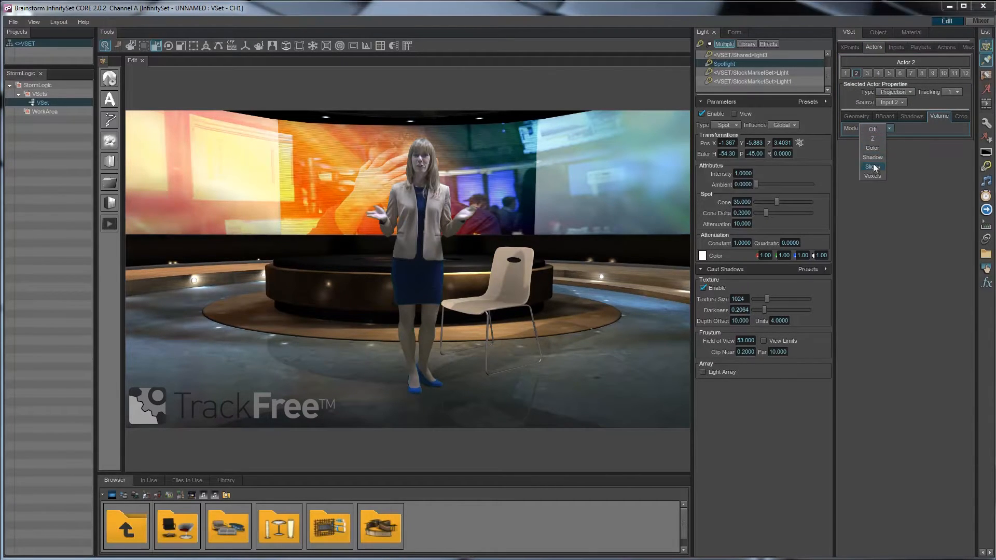
left_click(873, 166)
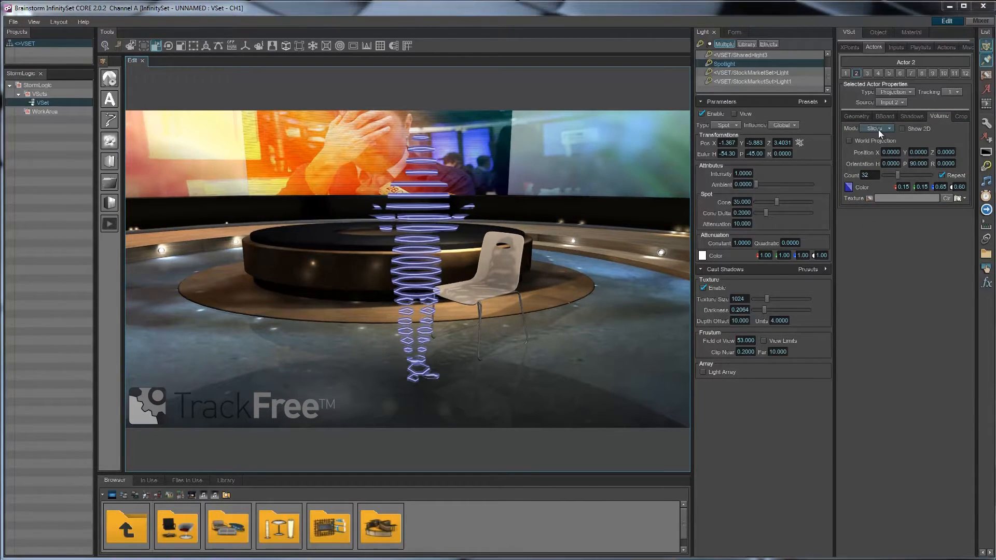
left_click(875, 128)
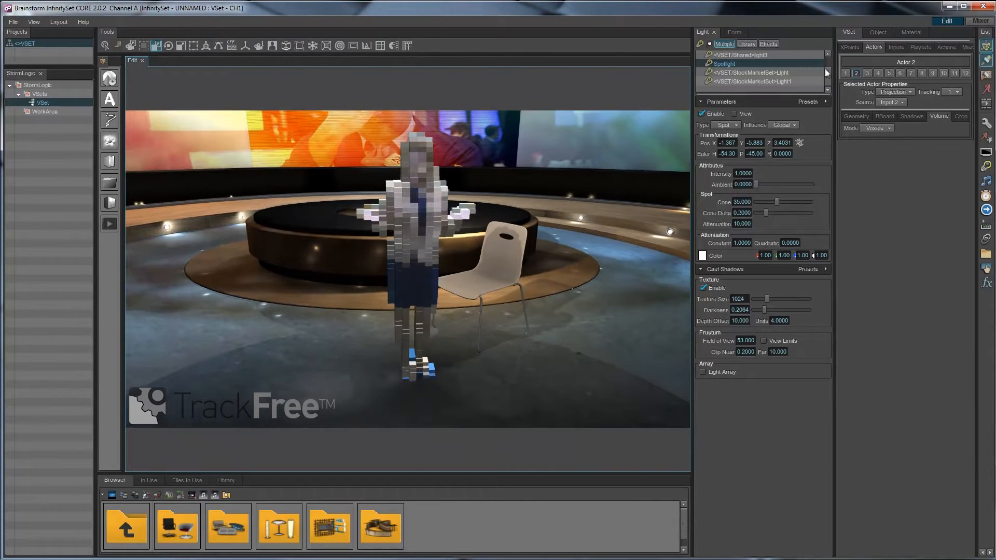
left_click(896, 47)
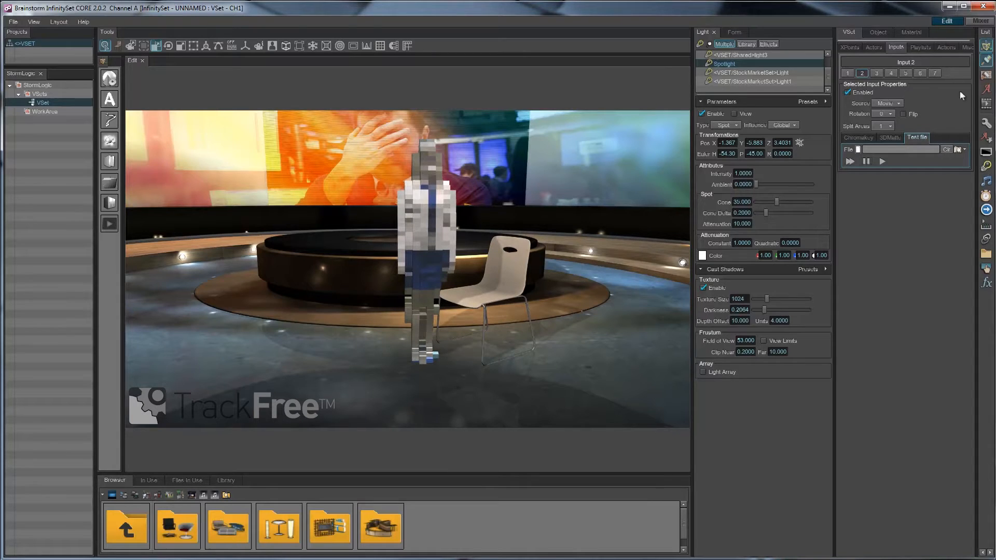
left_click(849, 47)
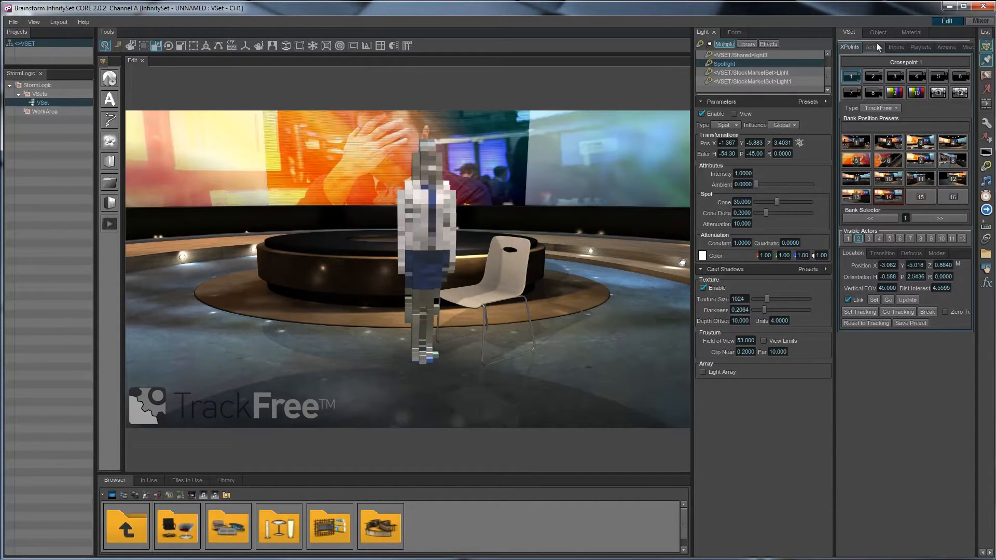
Set Volume Mode to Off and play the talent clip from Inputs
left_click(872, 47)
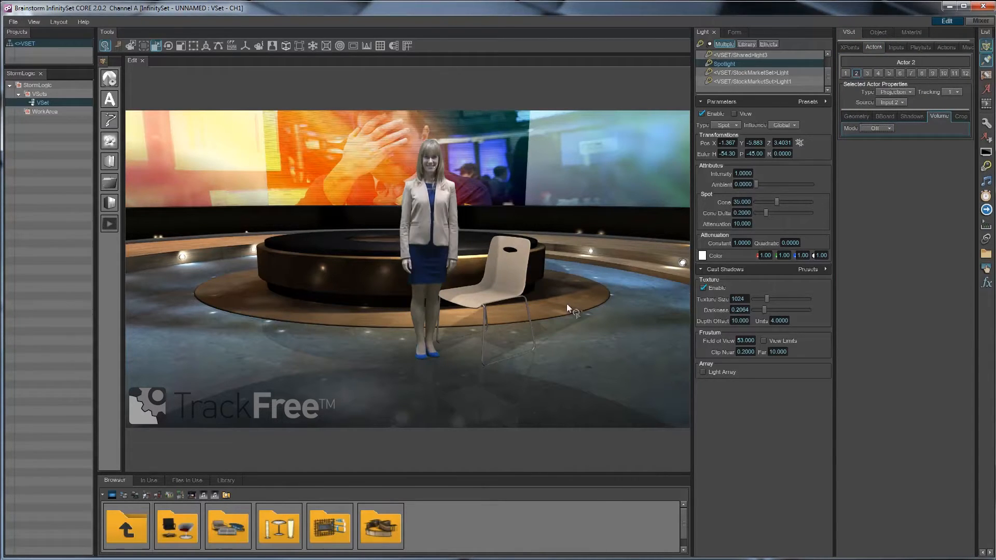
mouse_move(481, 371)
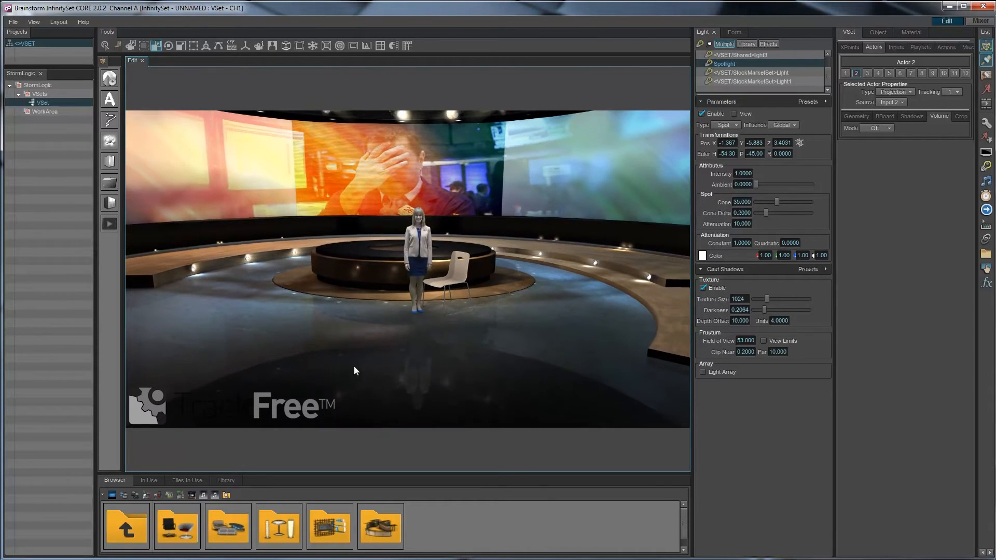
left_click(895, 47)
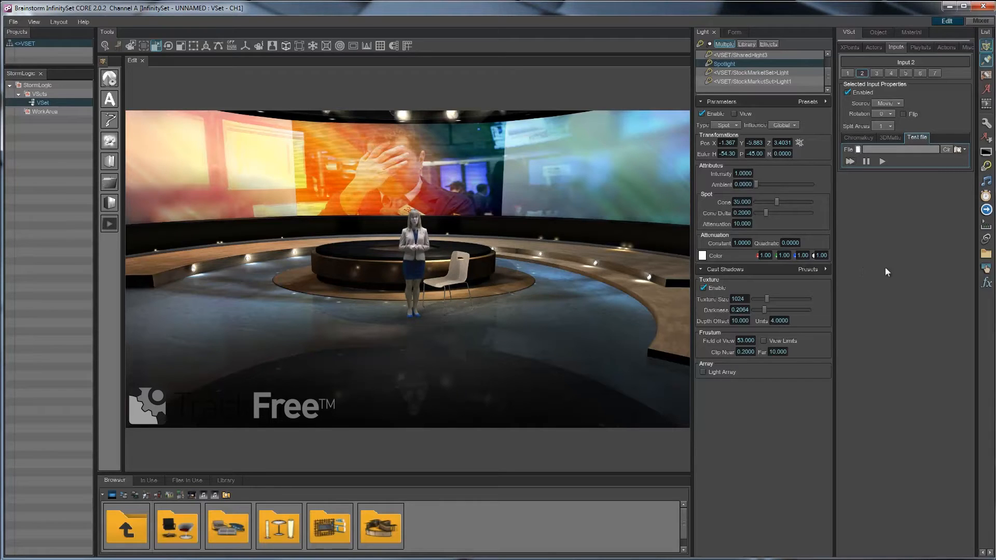
left_click(873, 47)
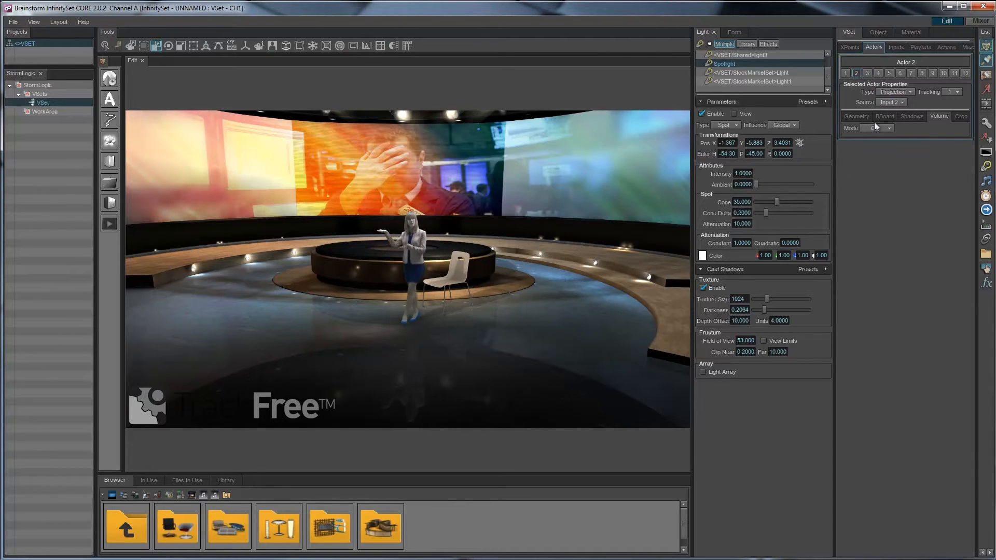